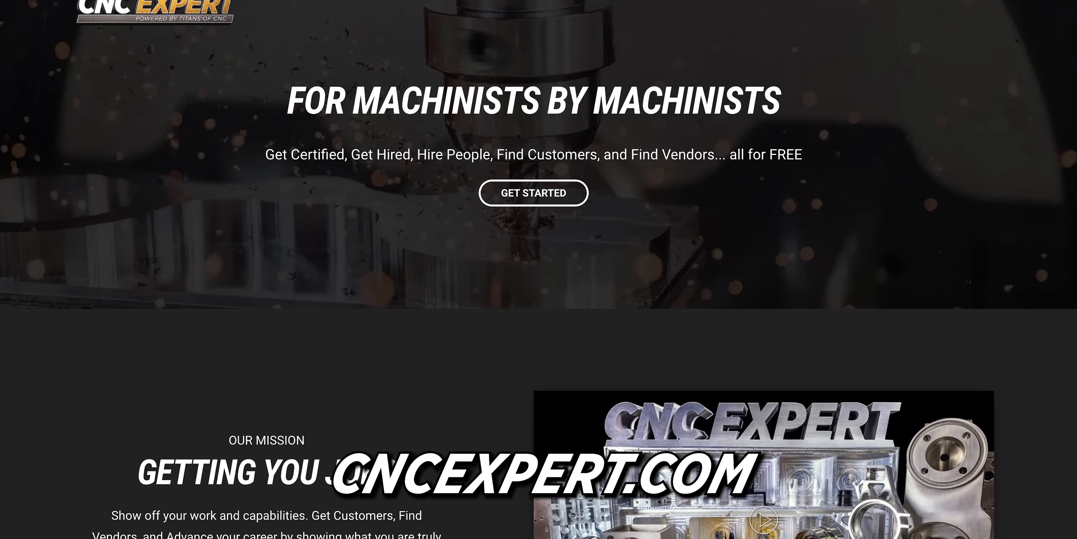
# Scroll to the bottom of the Global Gallery project grid and load the next batch of member projects
pyautogui.scroll(-3)
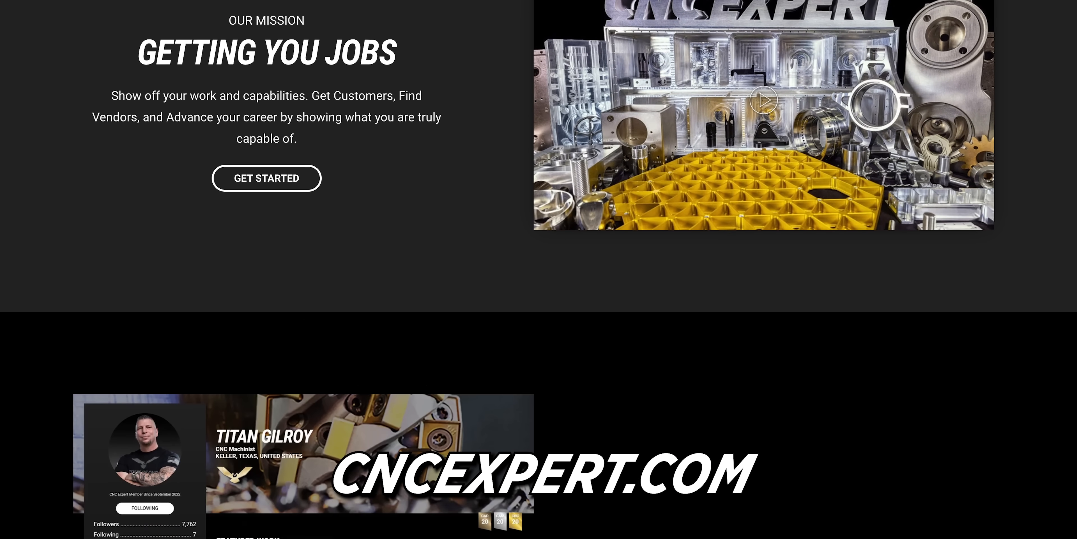
pyautogui.scroll(-3)
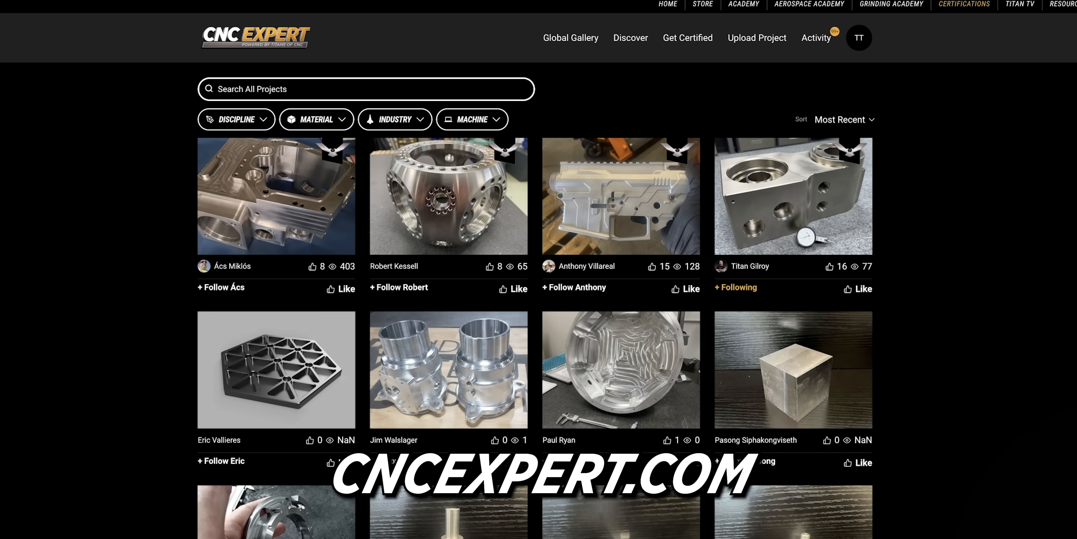
pyautogui.moveTo(276, 396)
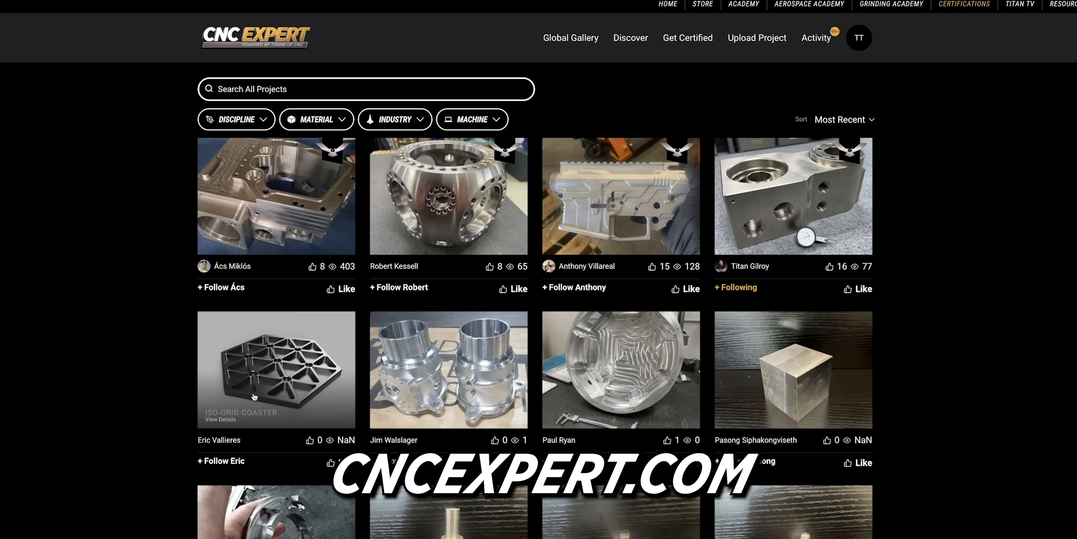
pyautogui.moveTo(251, 191)
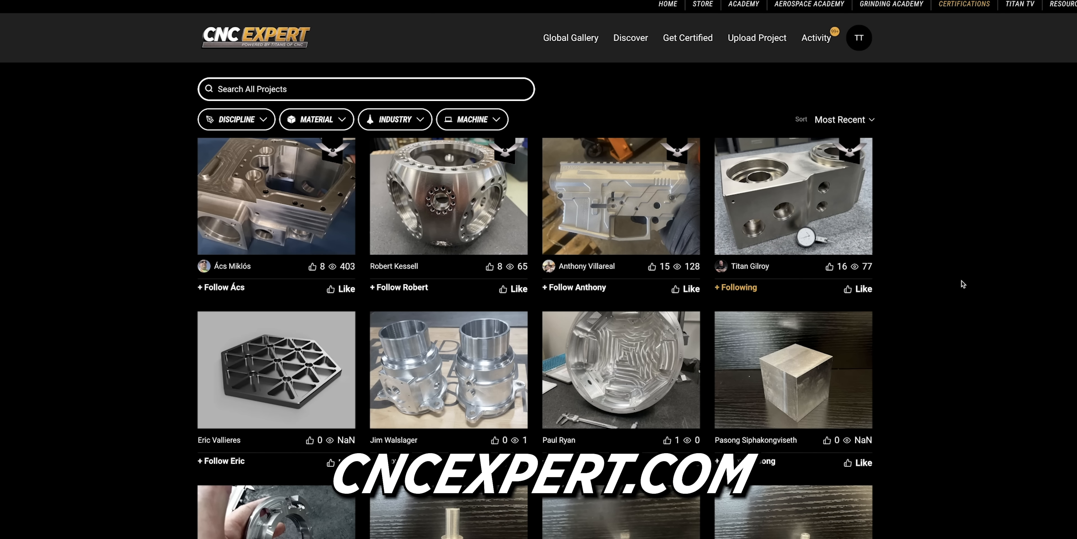
pyautogui.scroll(-3)
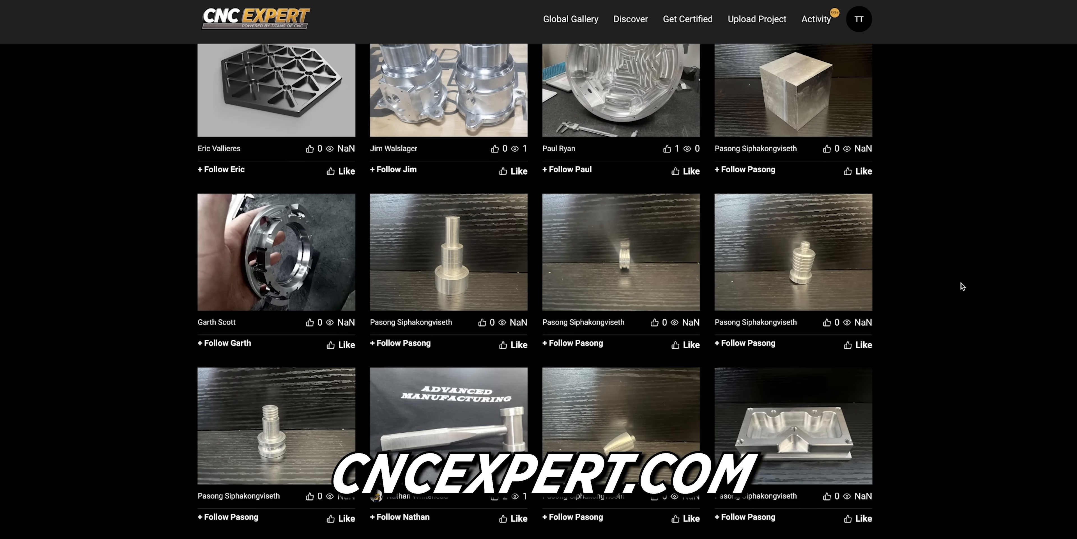
pyautogui.scroll(-3)
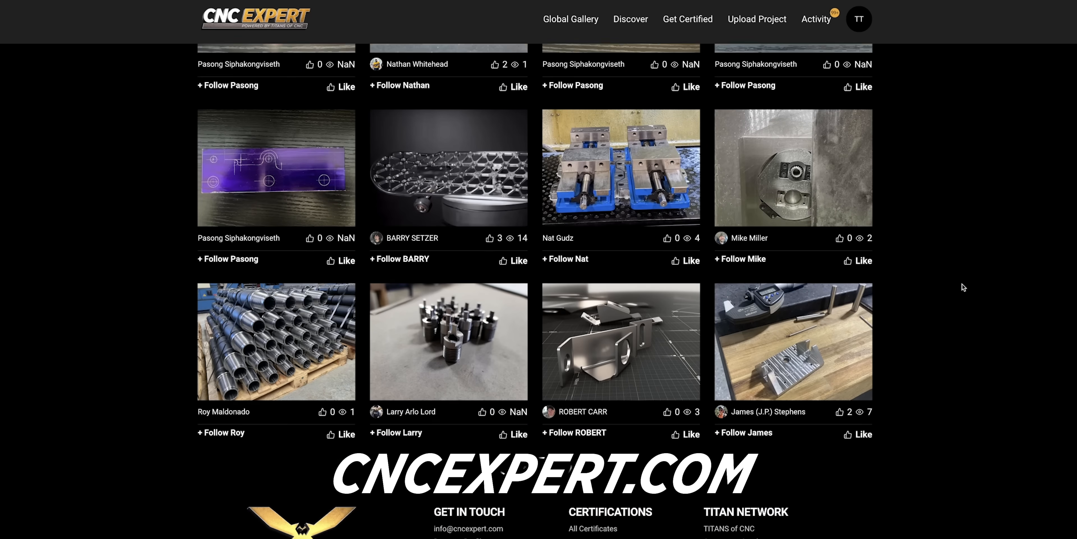
pyautogui.scroll(-3)
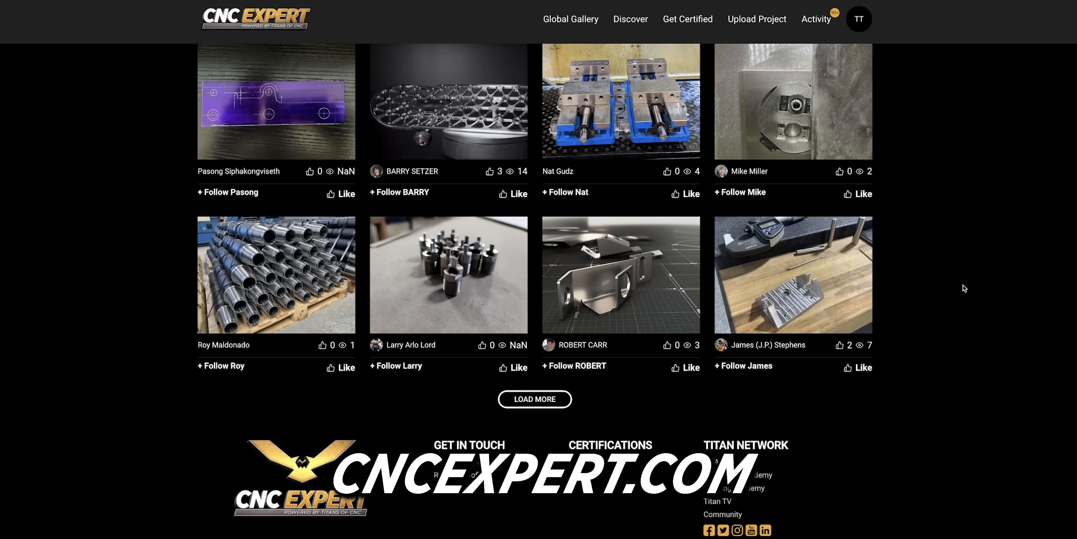
pyautogui.click(535, 398)
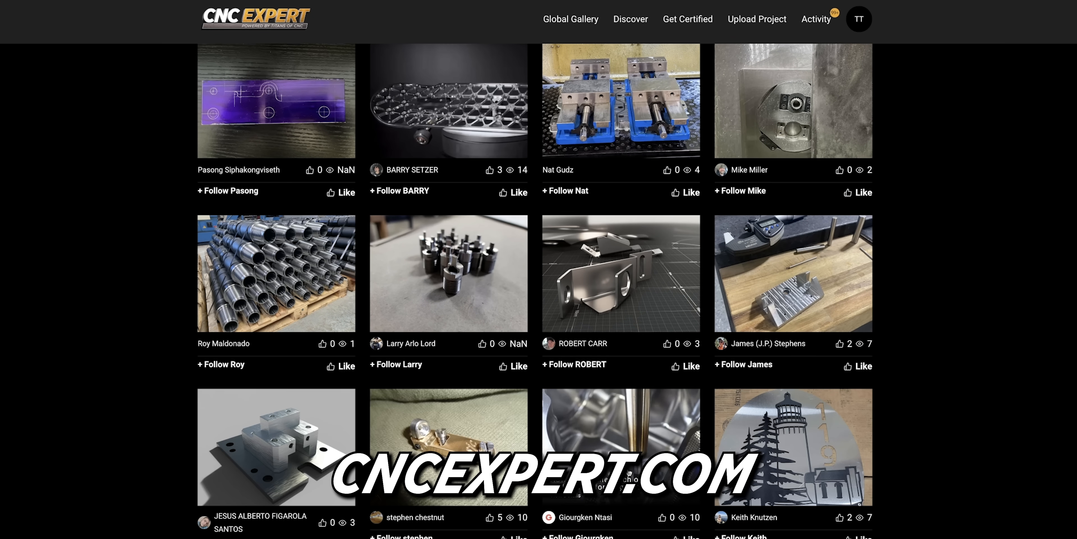
pyautogui.scroll(-3)
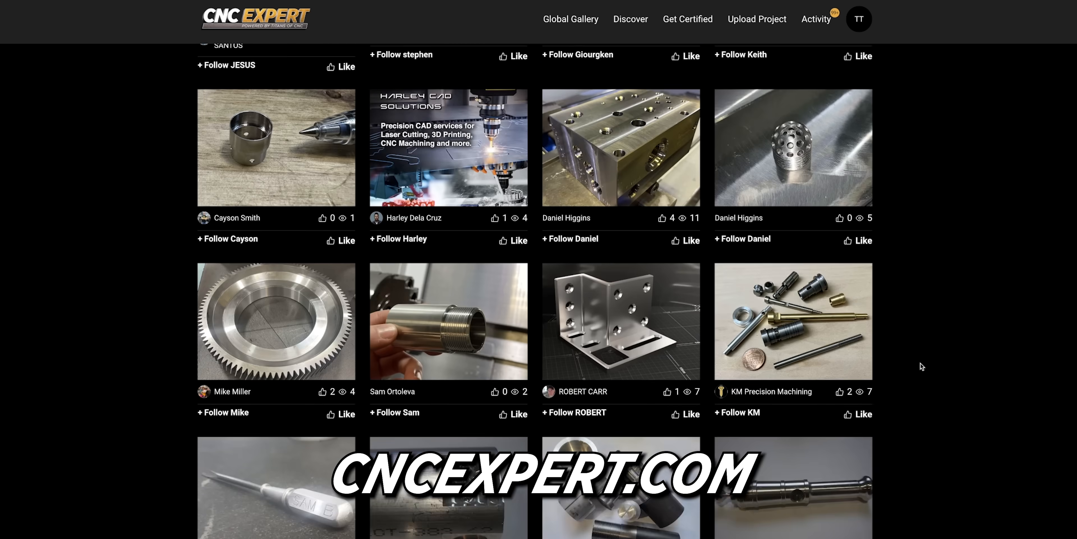